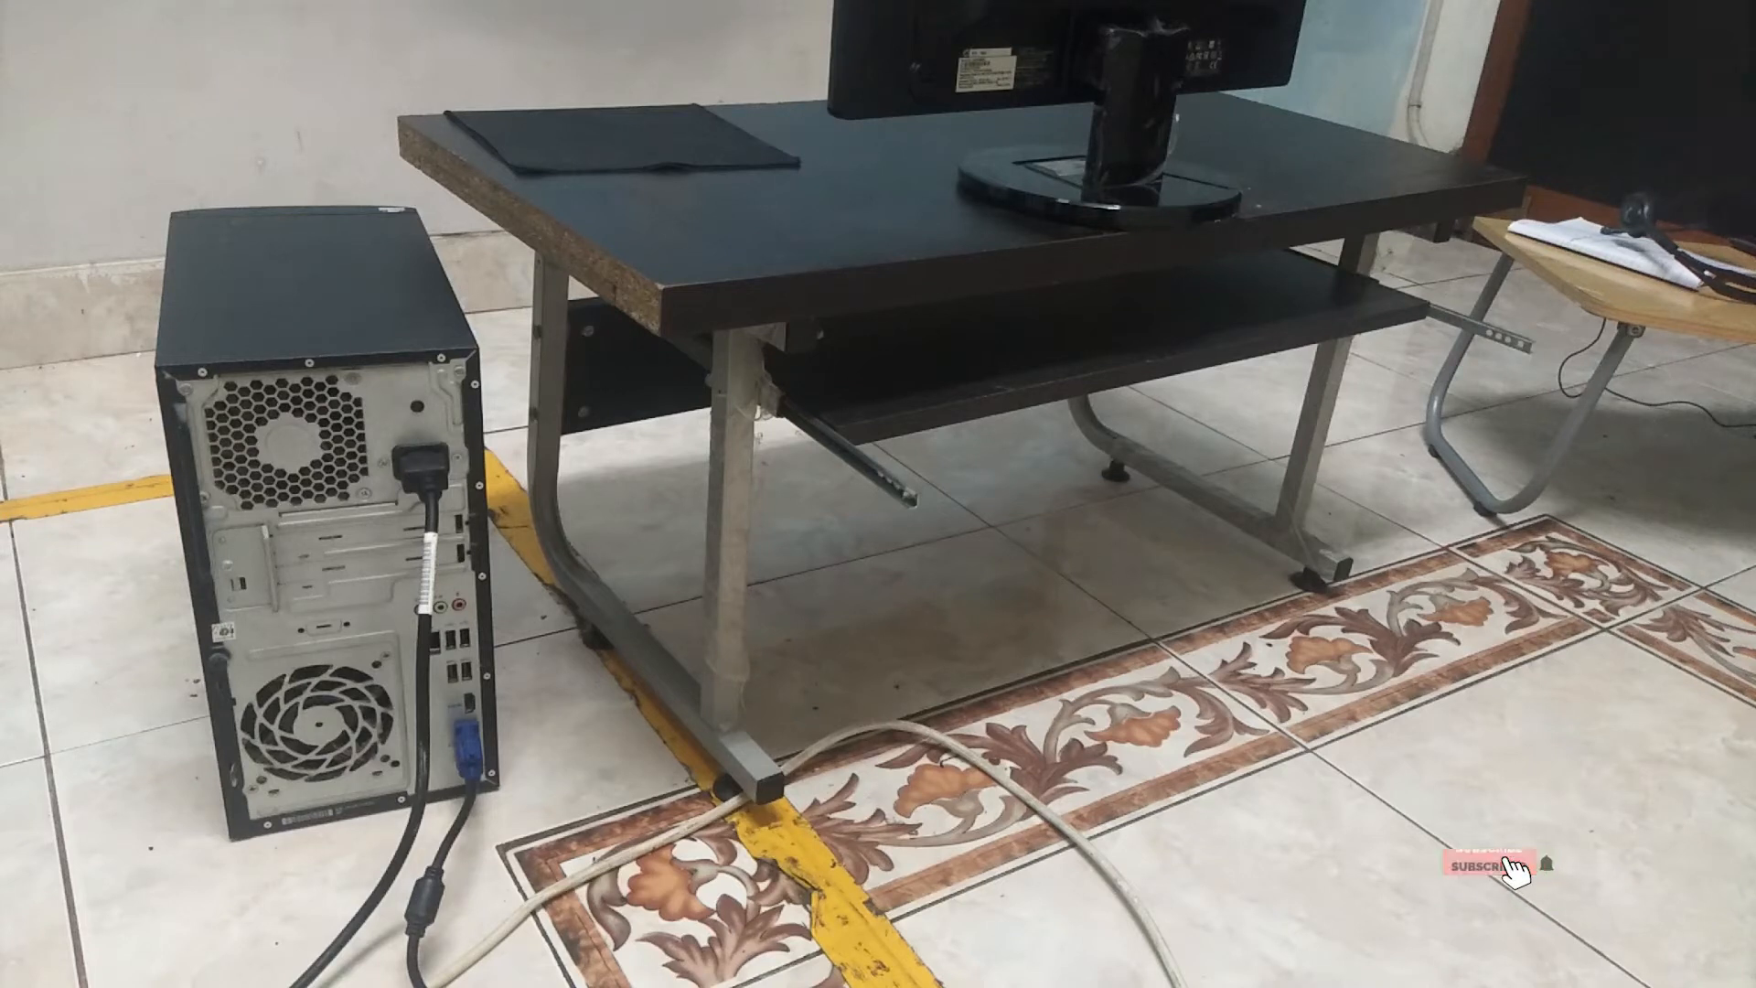
{"action": "left_click", "coordinate": [1487, 868]}
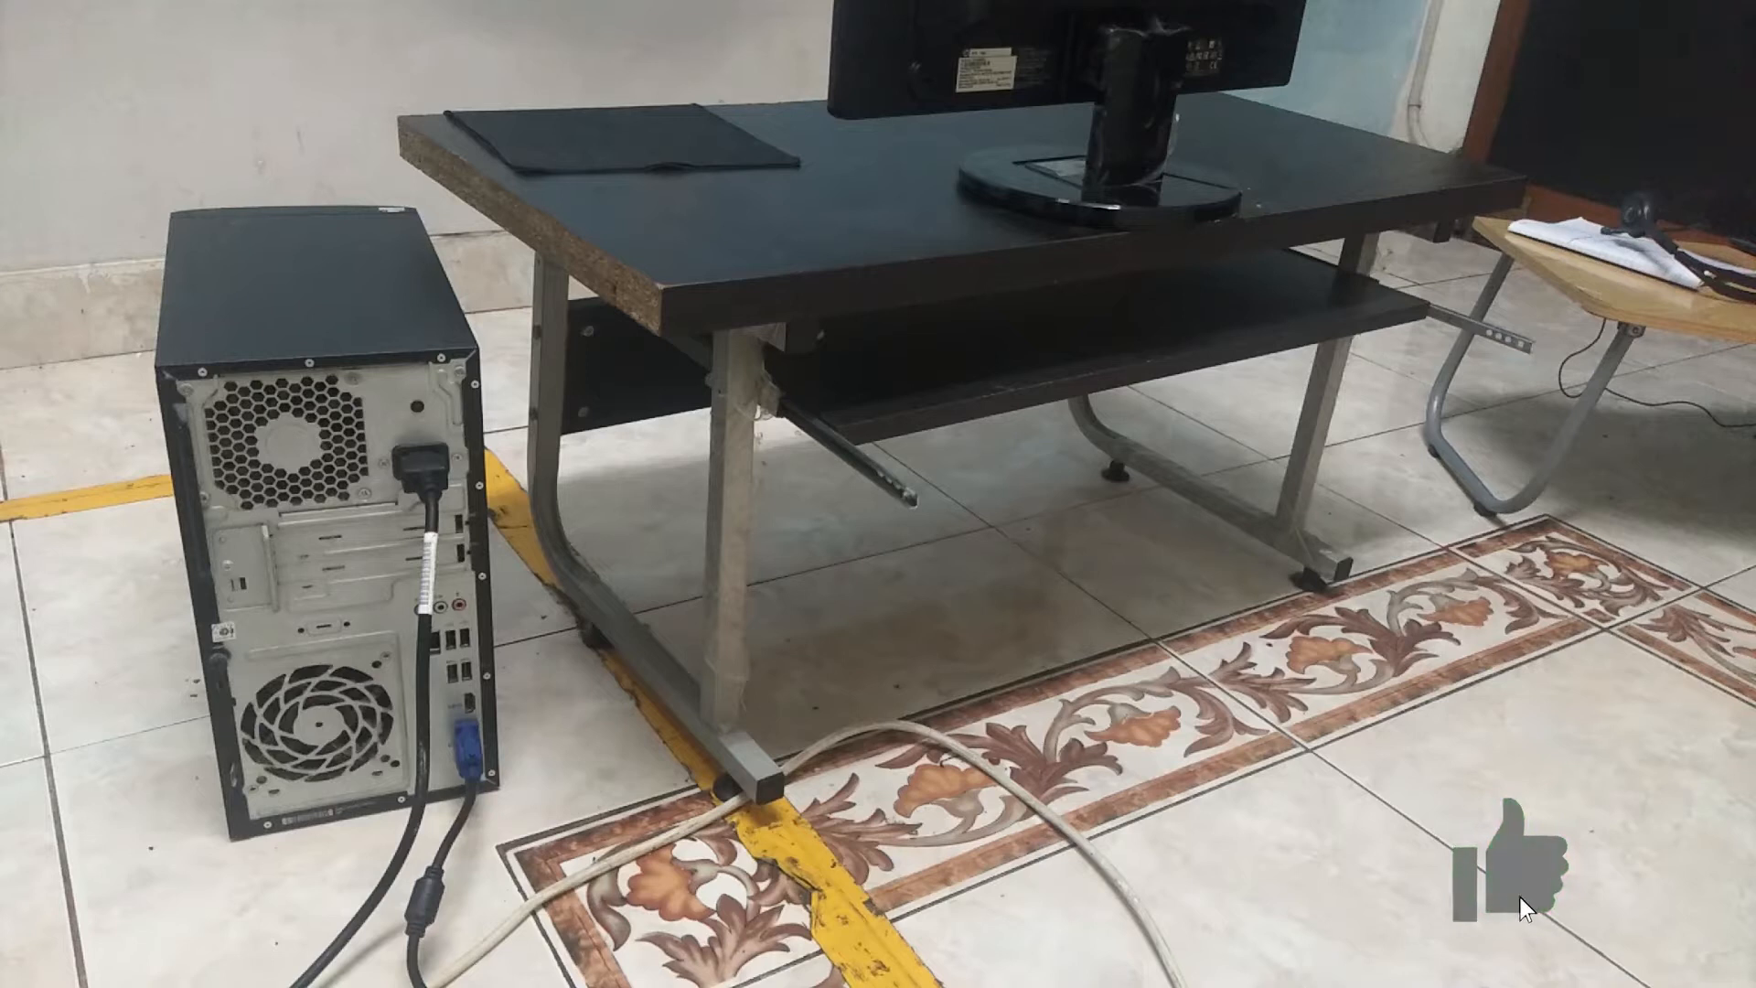
{"action": "left_click", "coordinate": [1515, 879]}
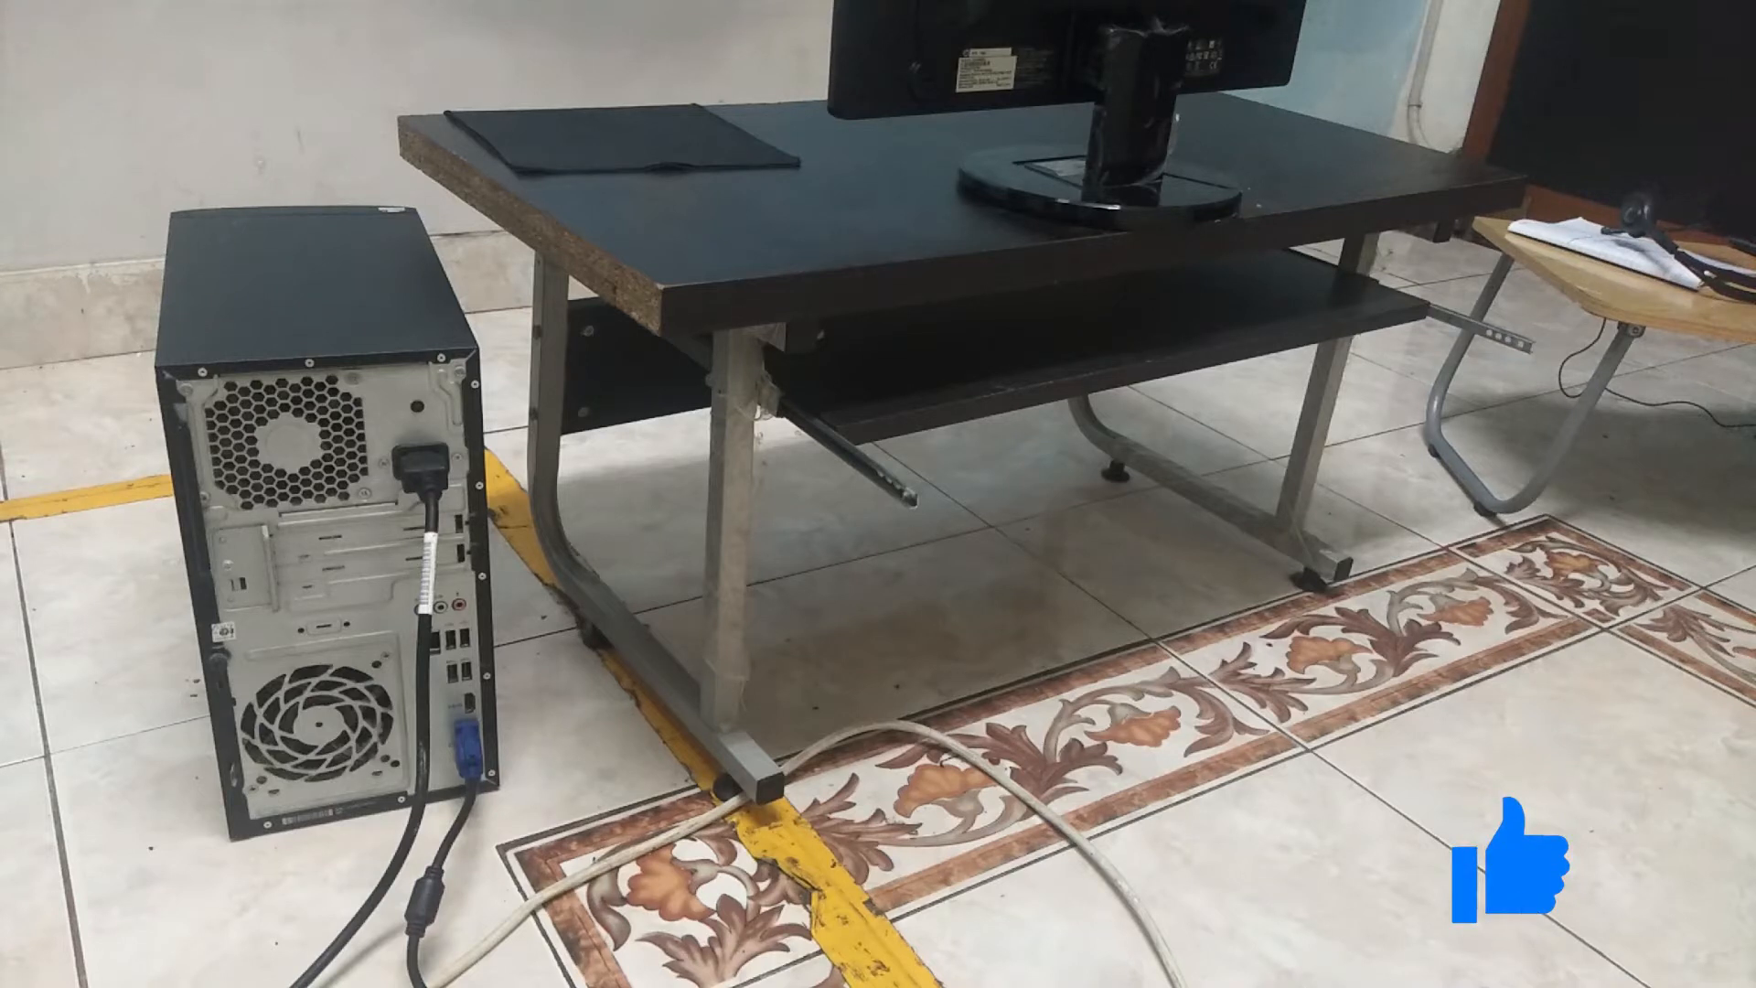